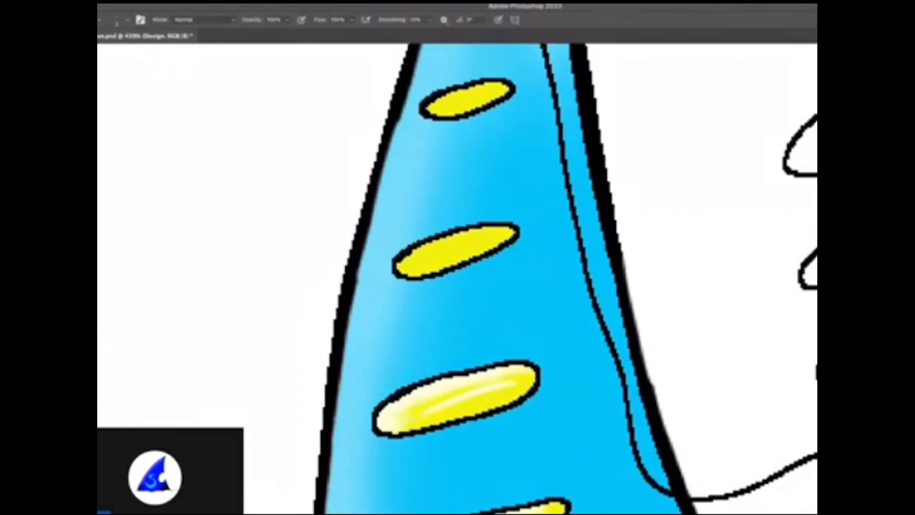
Make the Design Color layer the active layer.
{"action": "left_click", "coordinate": [115, 19]}
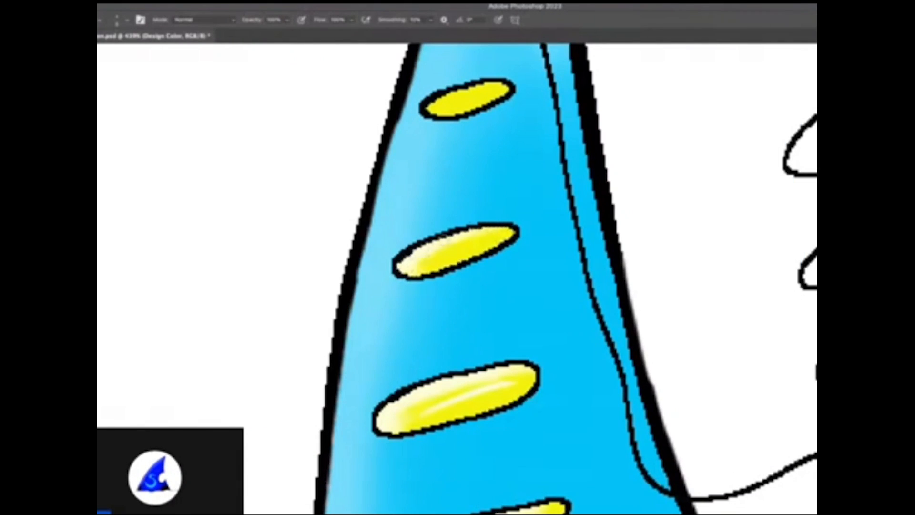
{"action": "left_click", "coordinate": [126, 20]}
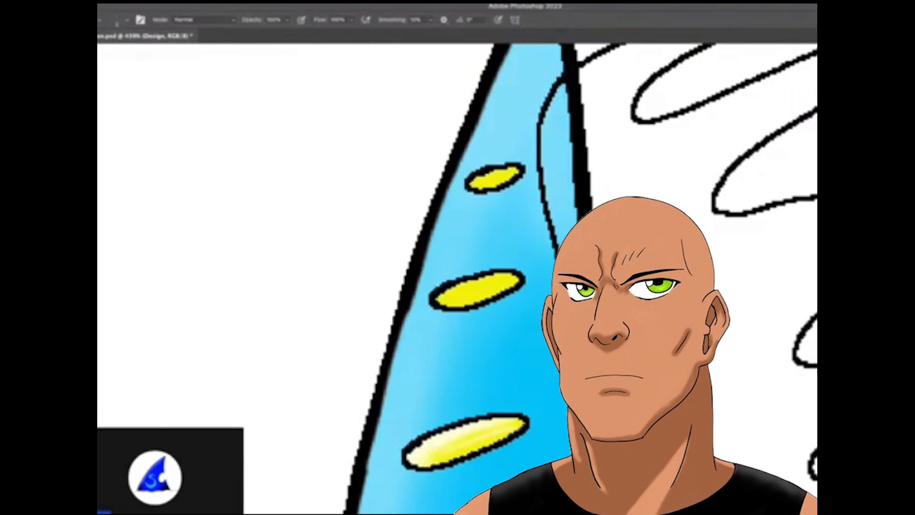
{"action": "key", "text": "w"}
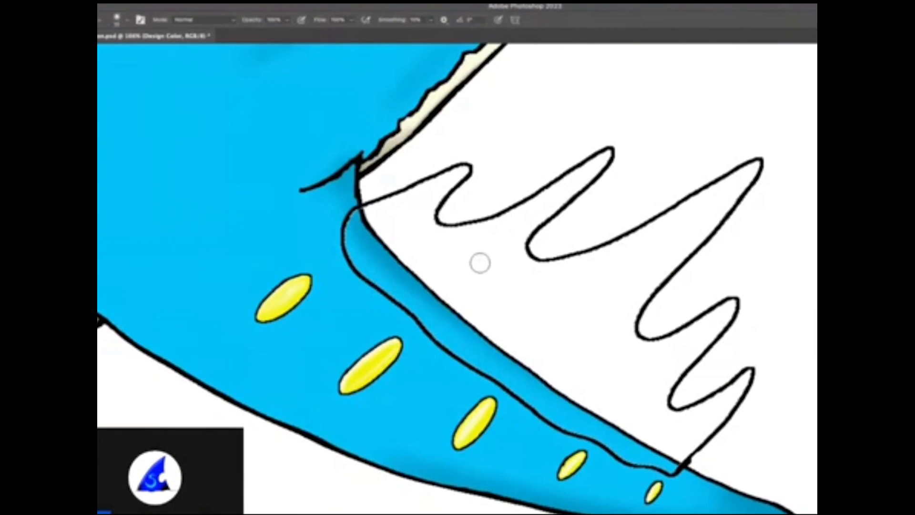
{"action": "mouse_move", "coordinate": [417, 168]}
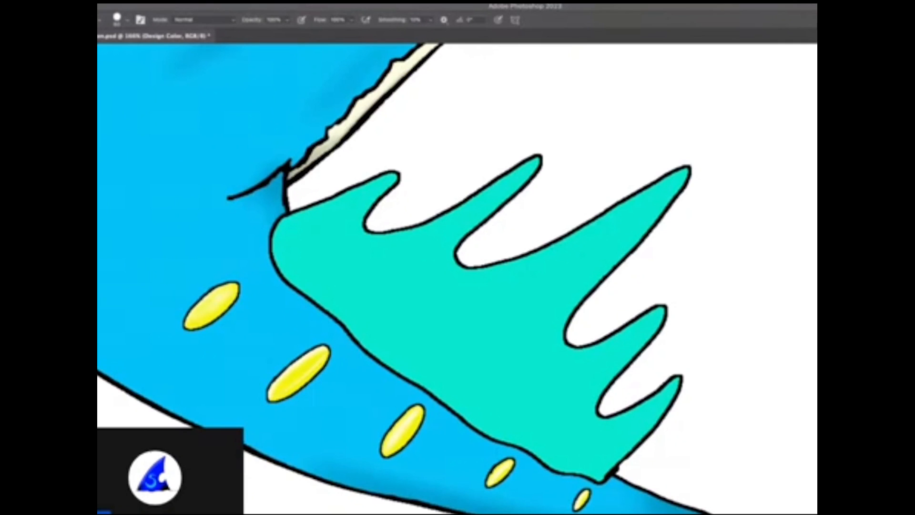
{"action": "mouse_move", "coordinate": [601, 292]}
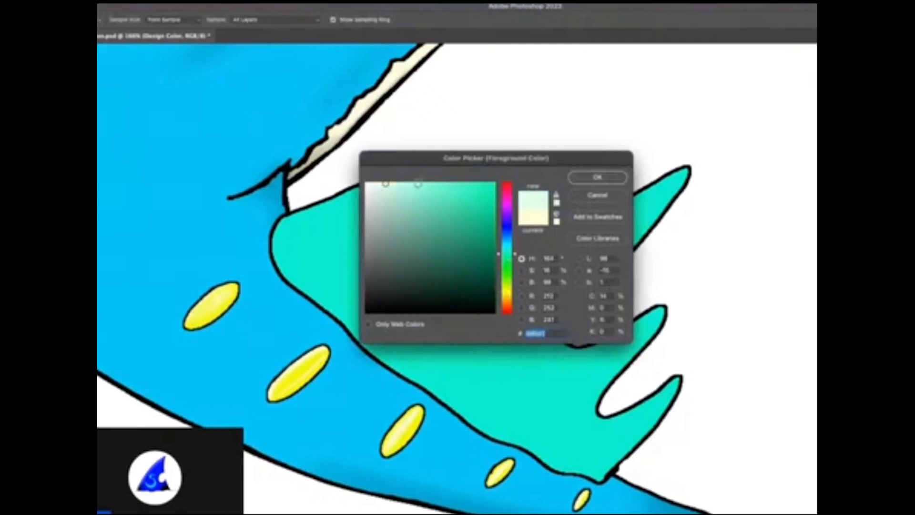
Confirm pale mint as the foreground painting colour.
{"action": "left_click", "coordinate": [596, 177]}
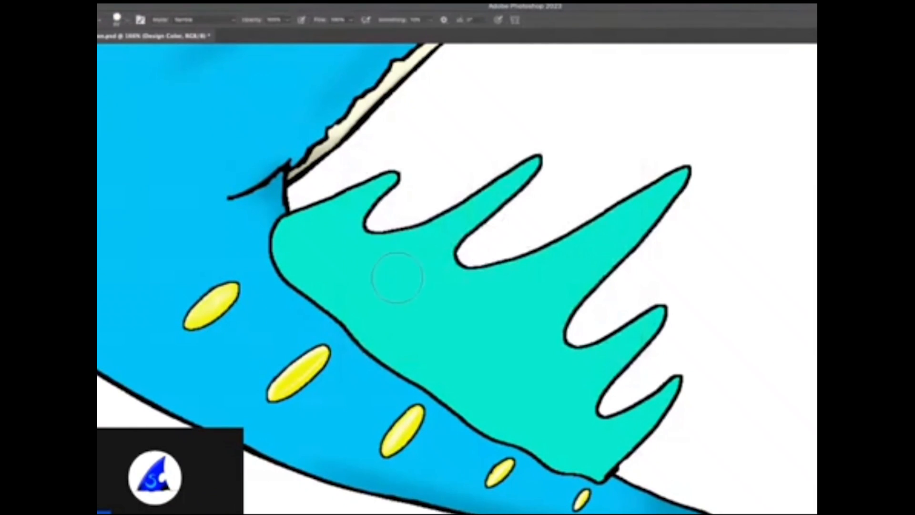